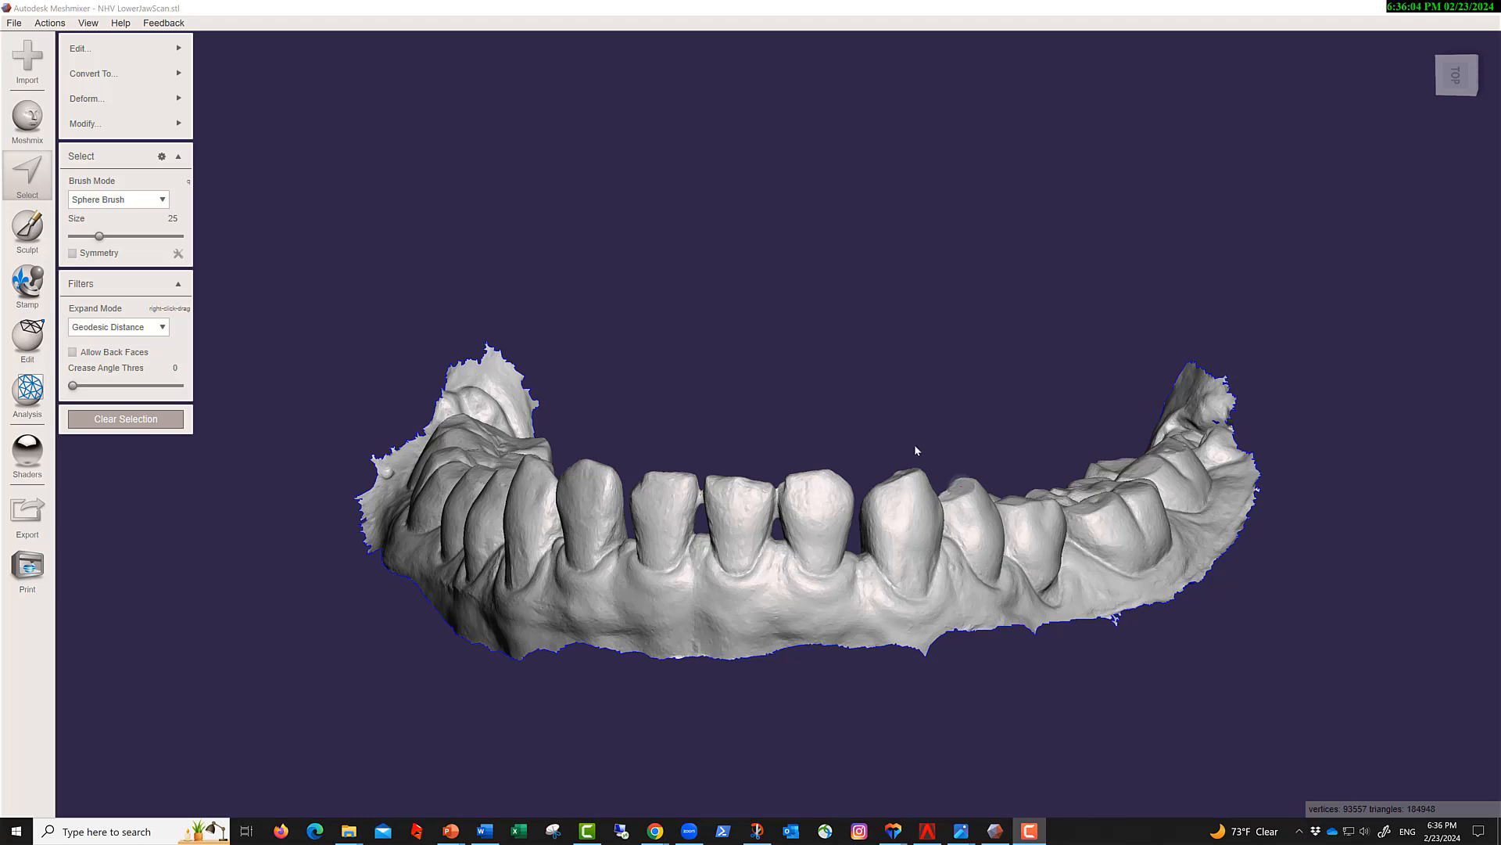
Zoom in on the narrow contact between two lower front teeth.
left_click_drag(916, 450, 764, 419)
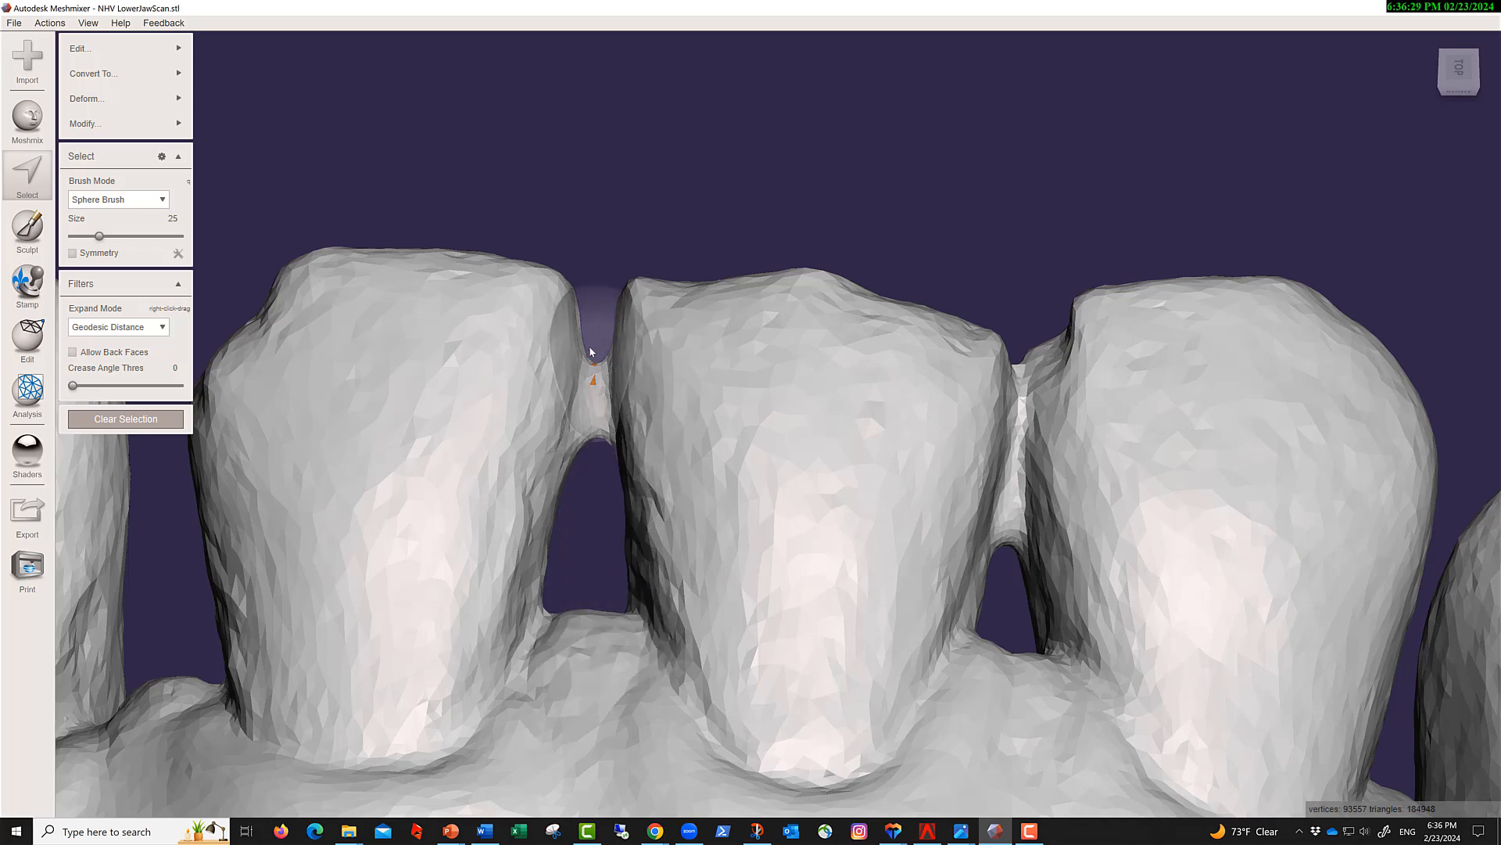
mouse_move(598, 351)
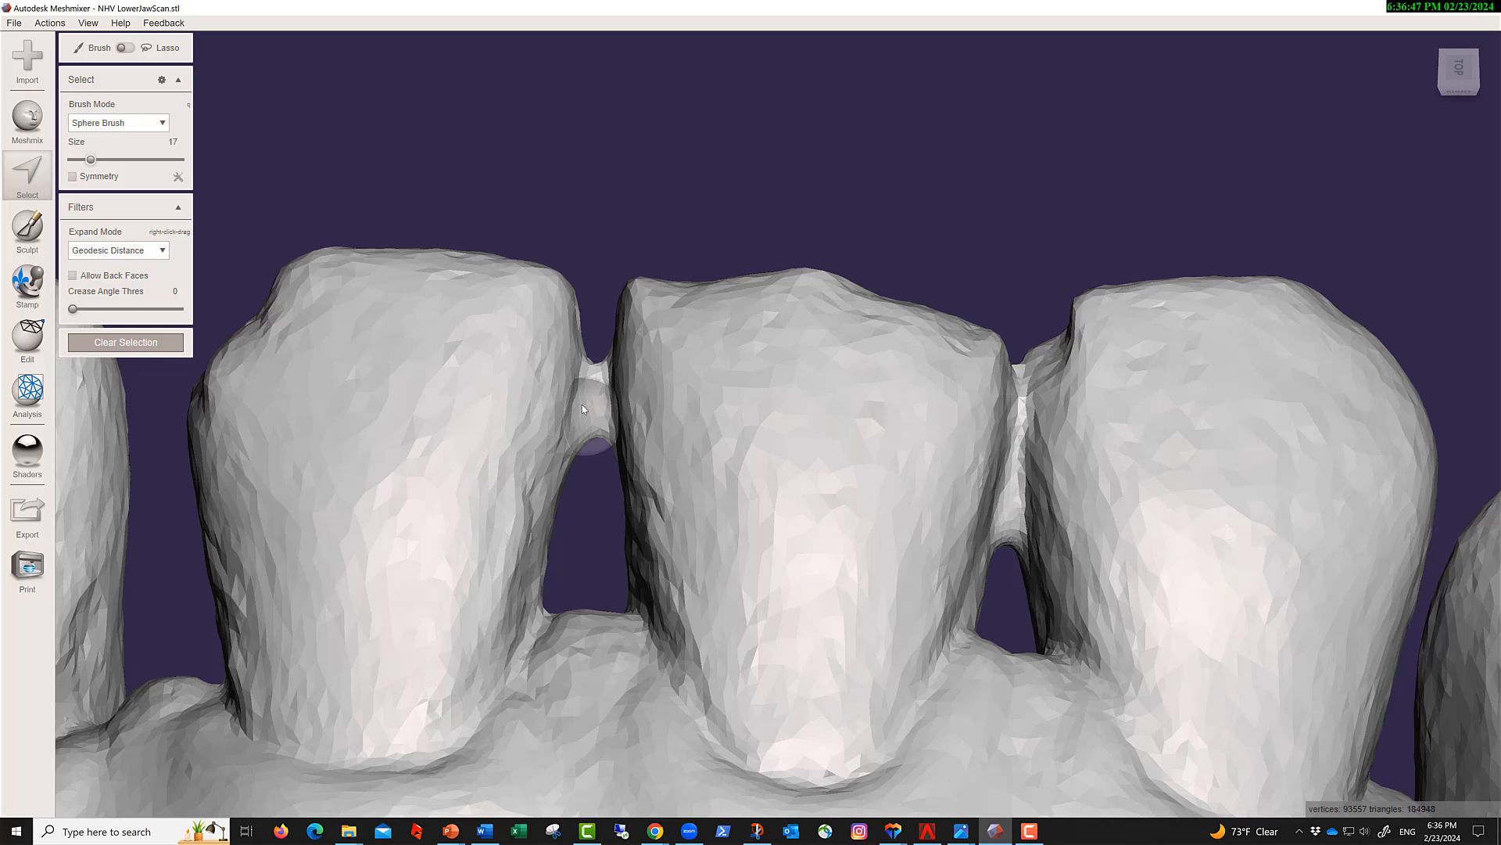
Paint-select and delete the contact bridging the two front teeth.
left_click(592, 379)
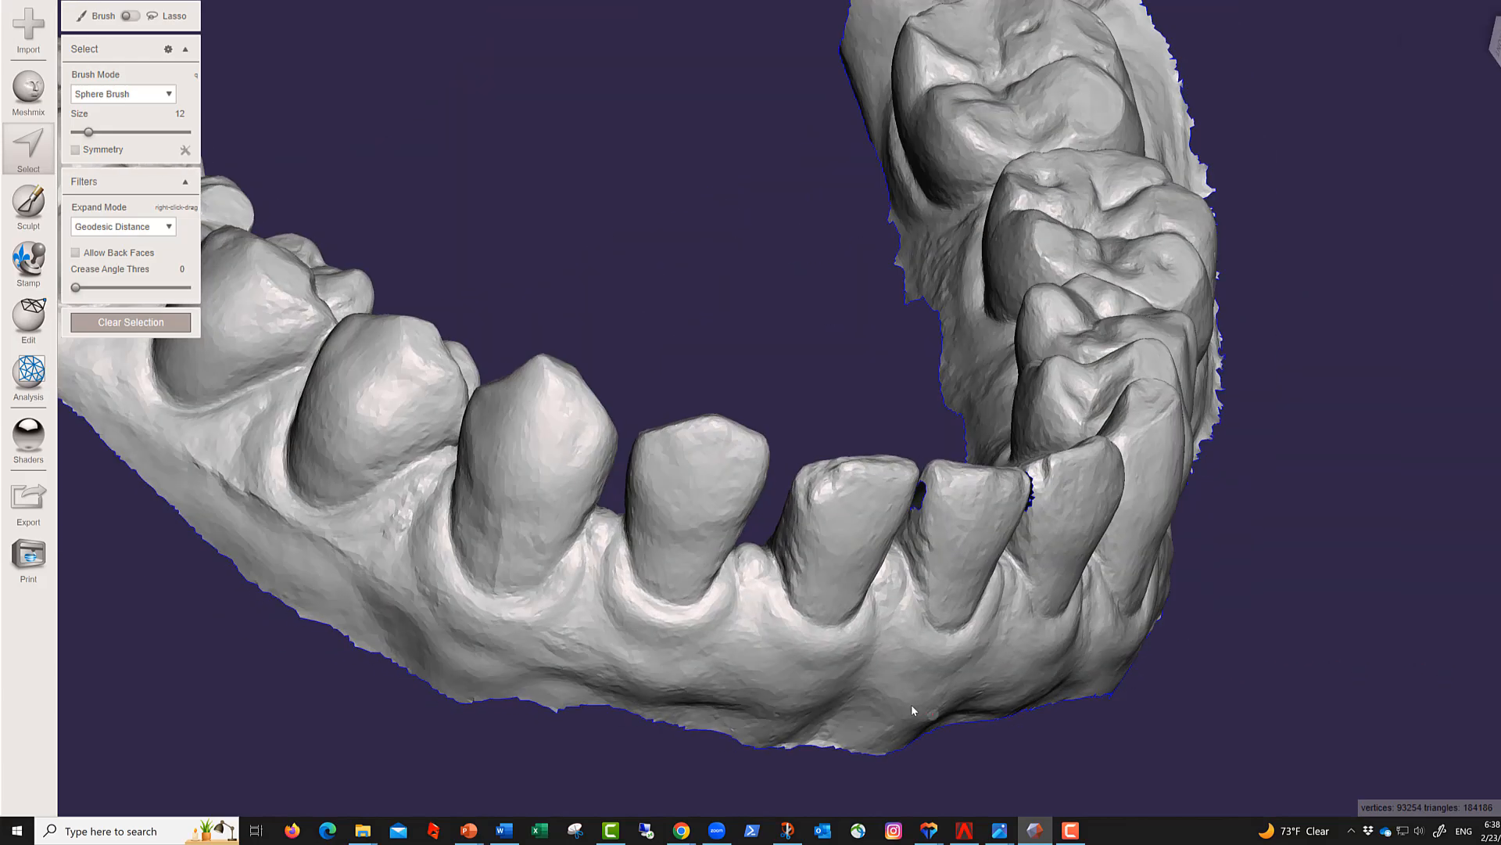
Run the Analysis Inspector with Hole Fill Mode set to Smooth Fill.
left_click(28, 377)
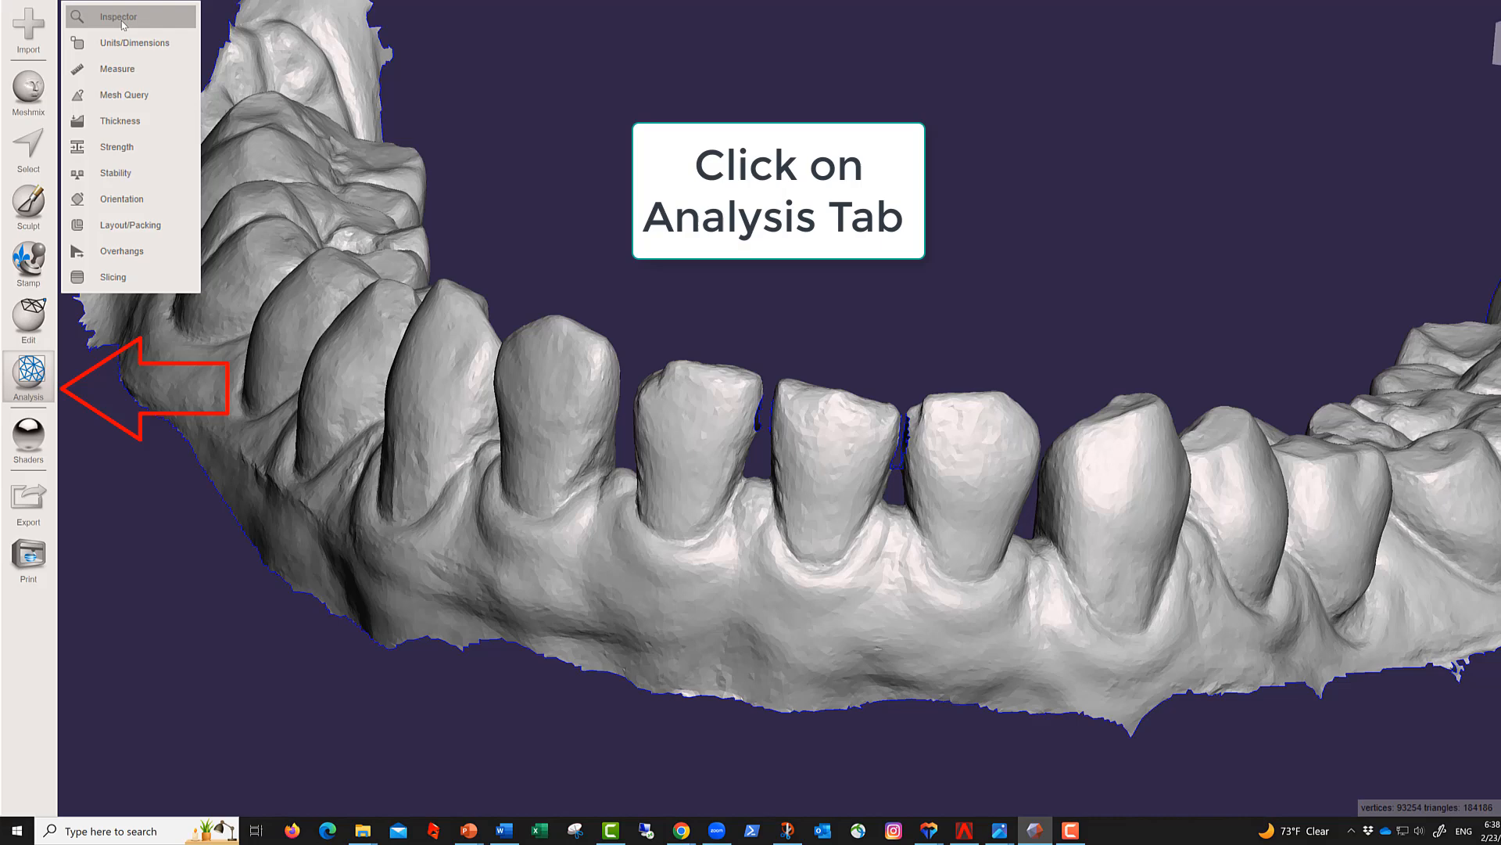
left_click(118, 16)
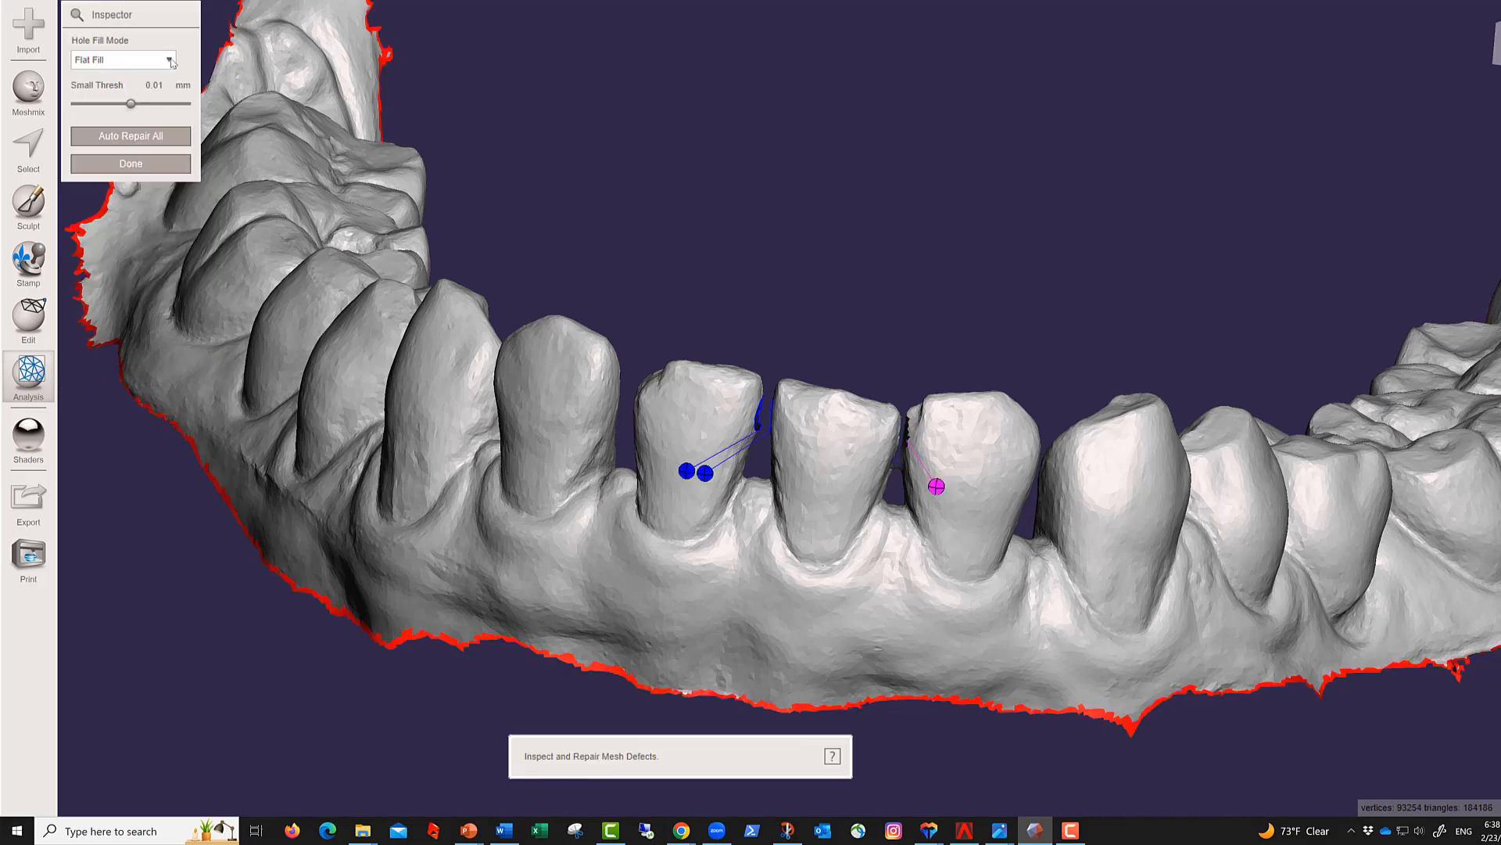
left_click(122, 59)
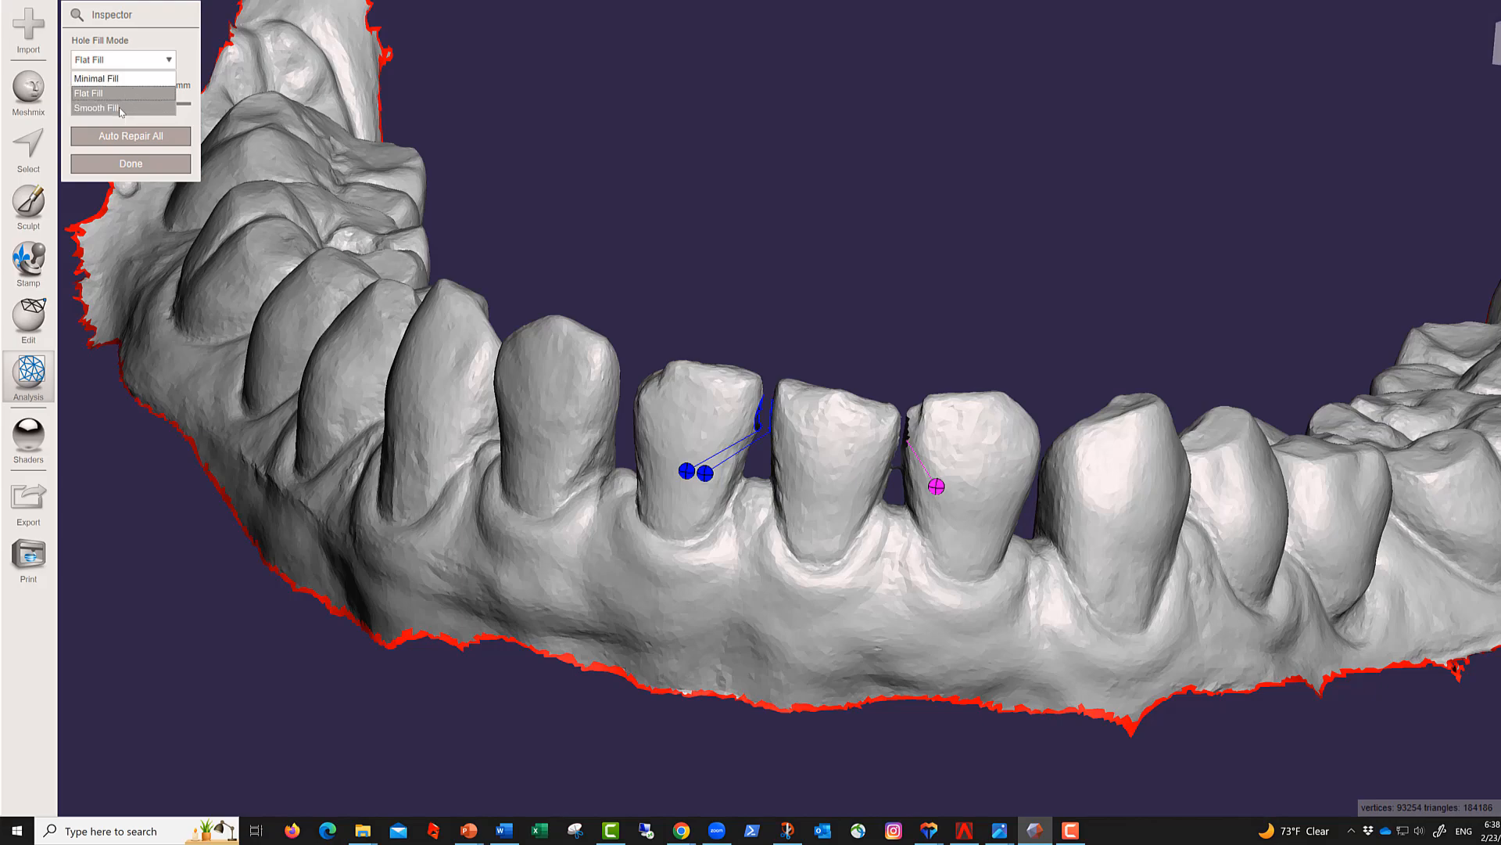
left_click(95, 107)
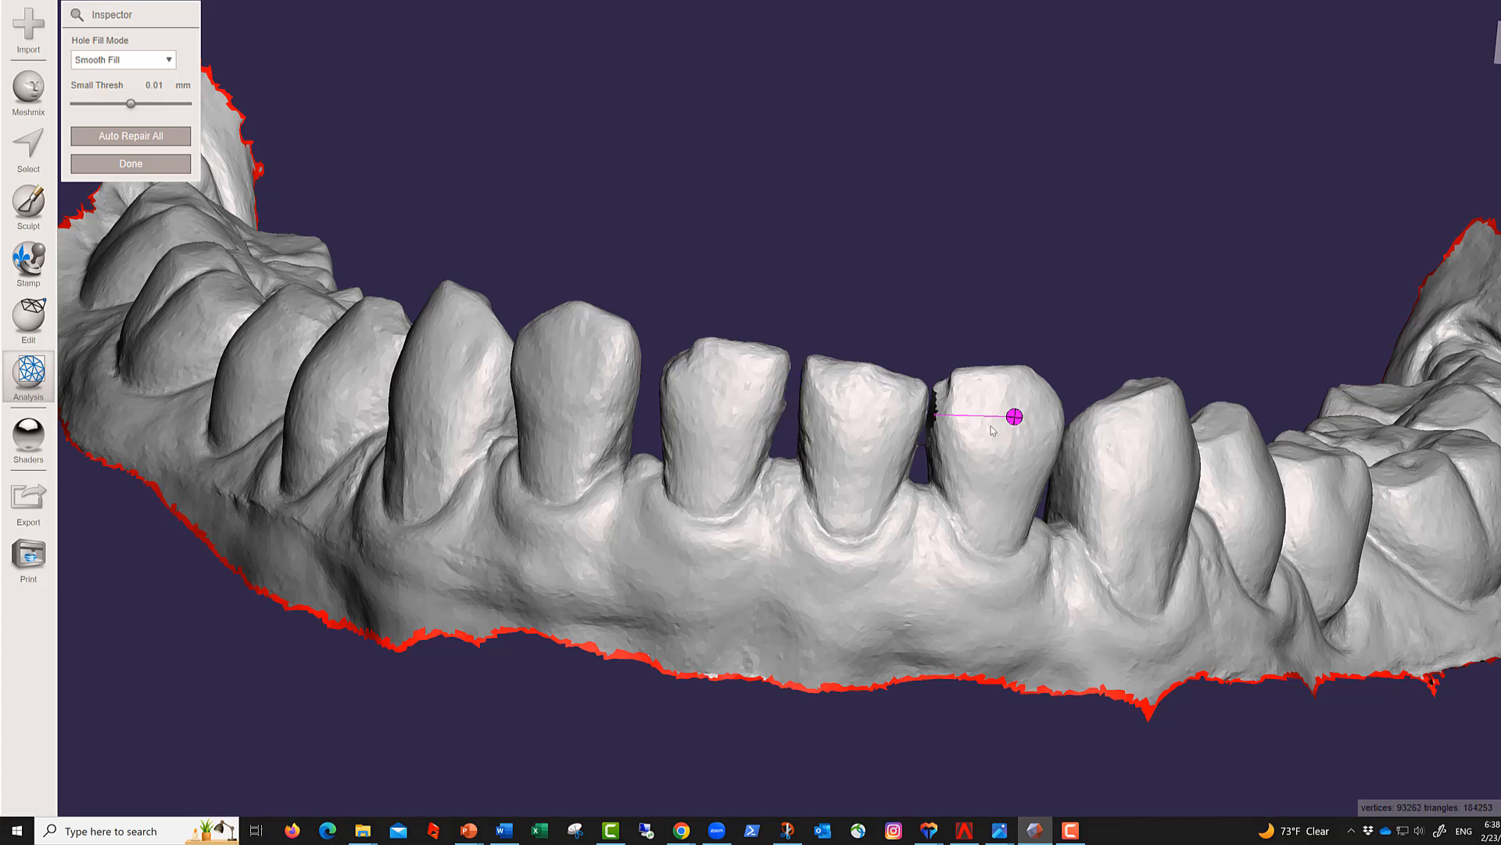
Orbit the jaw to check the filled areas and rerun the Inspector.
left_click_drag(1011, 414, 838, 477)
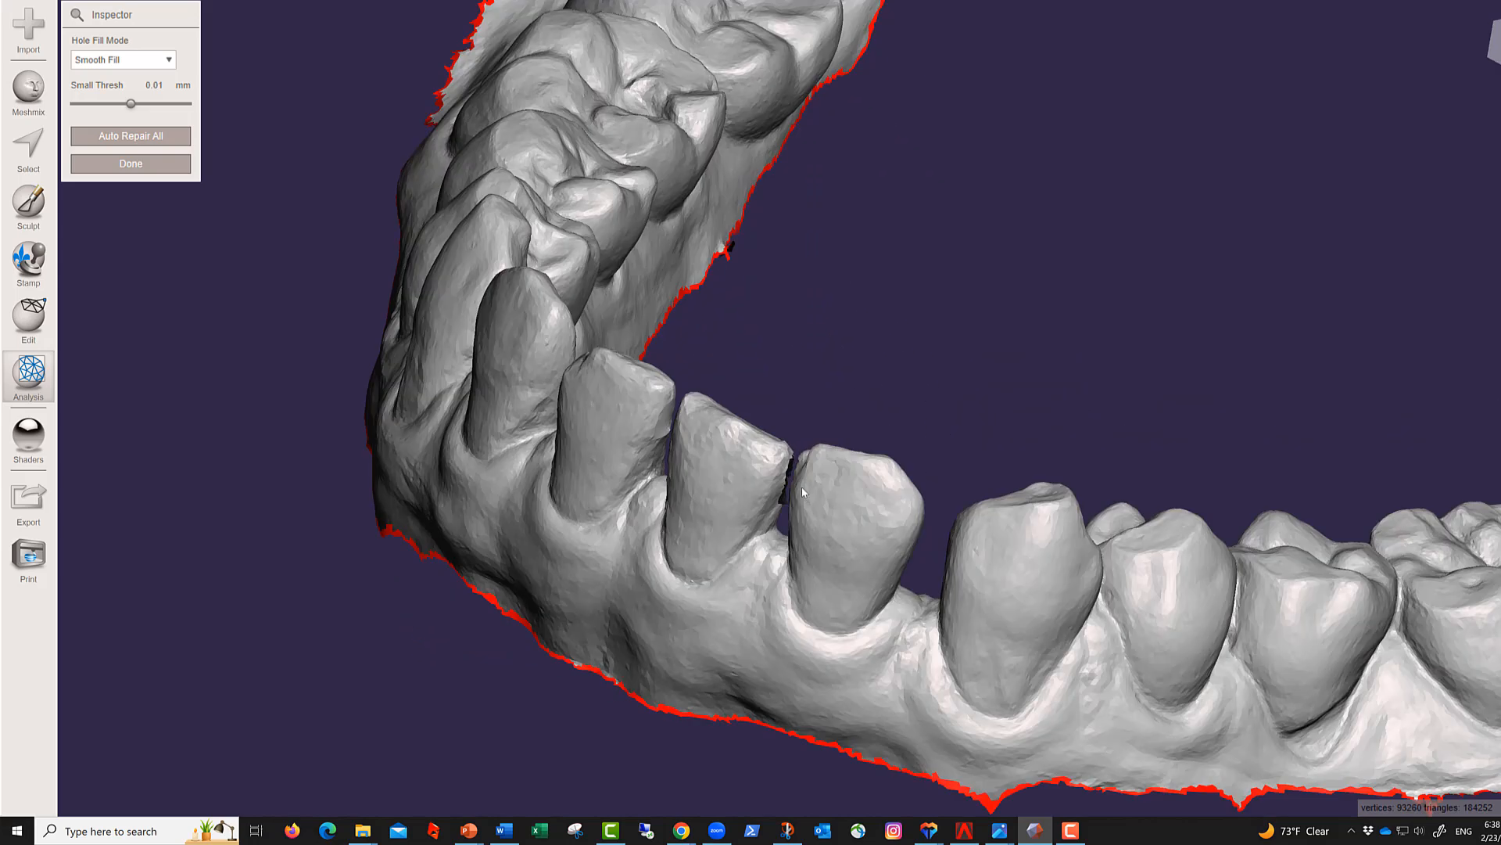
left_click(28, 374)
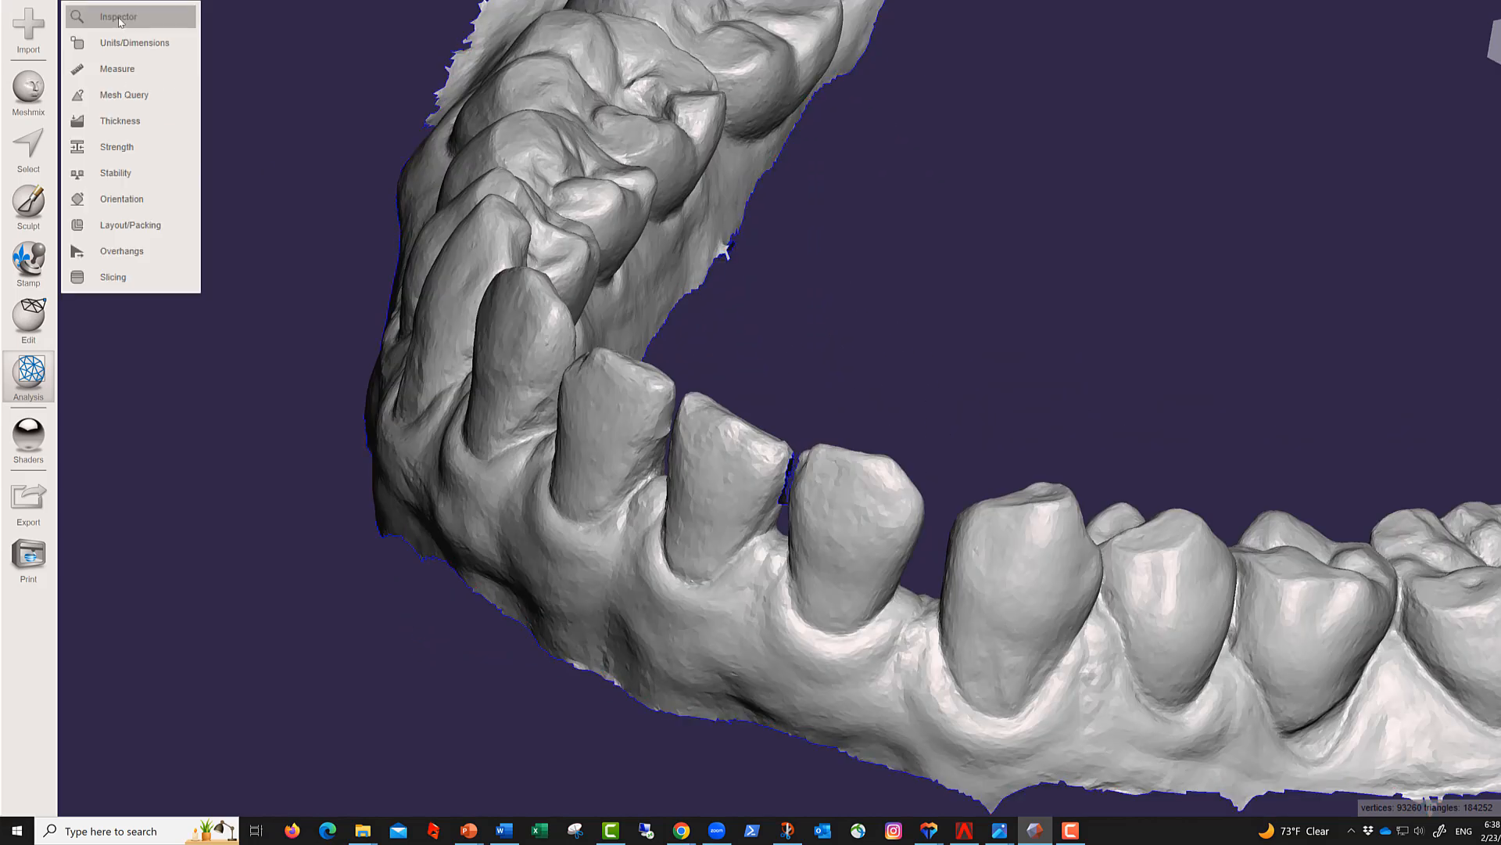
left_click(118, 16)
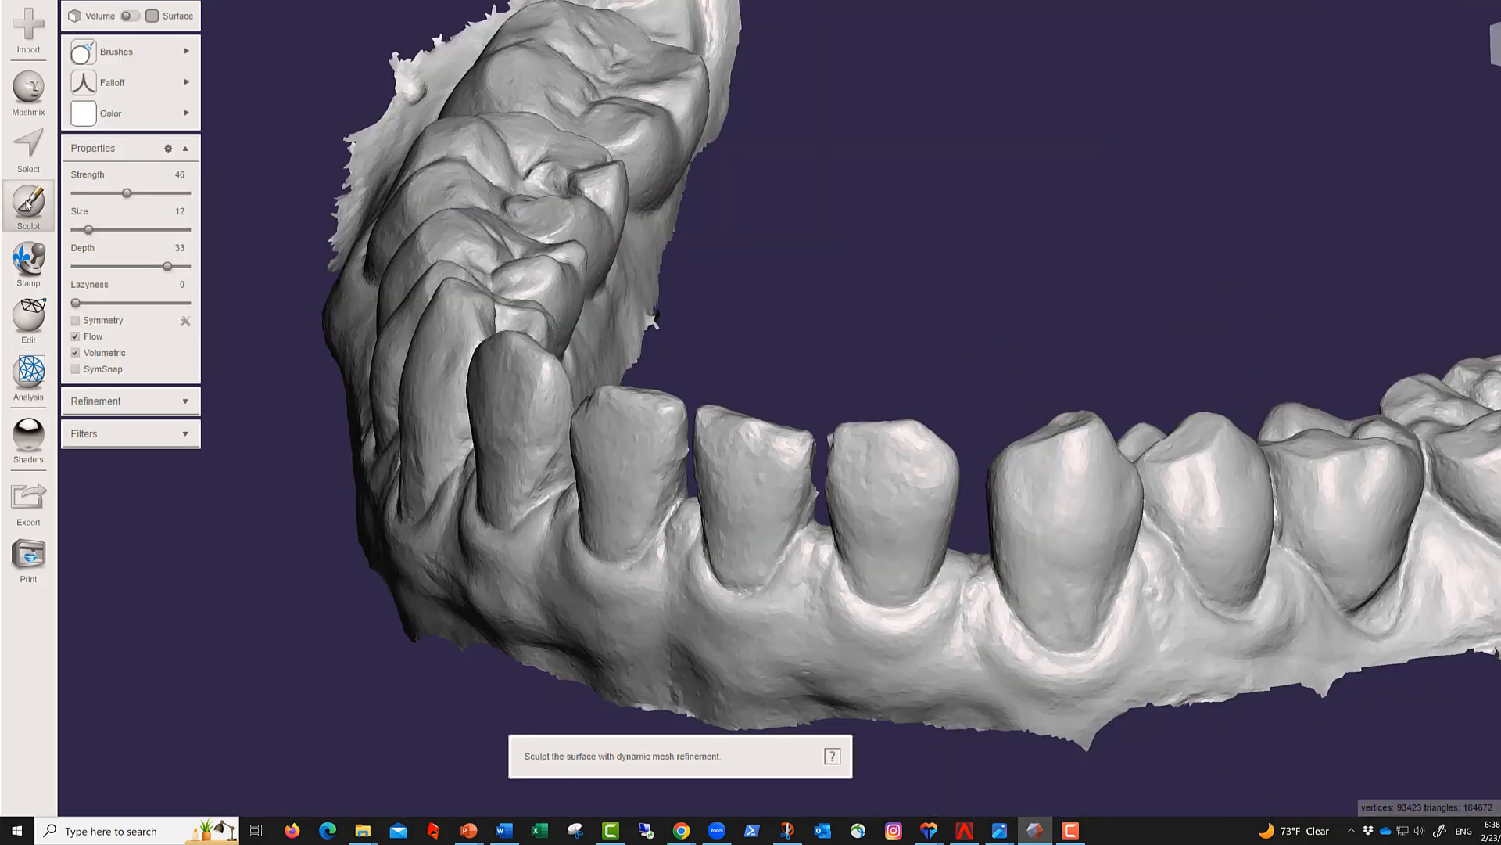
Set the sculpt brush Depth to -8 and smooth the repaired front teeth.
left_click(115, 52)
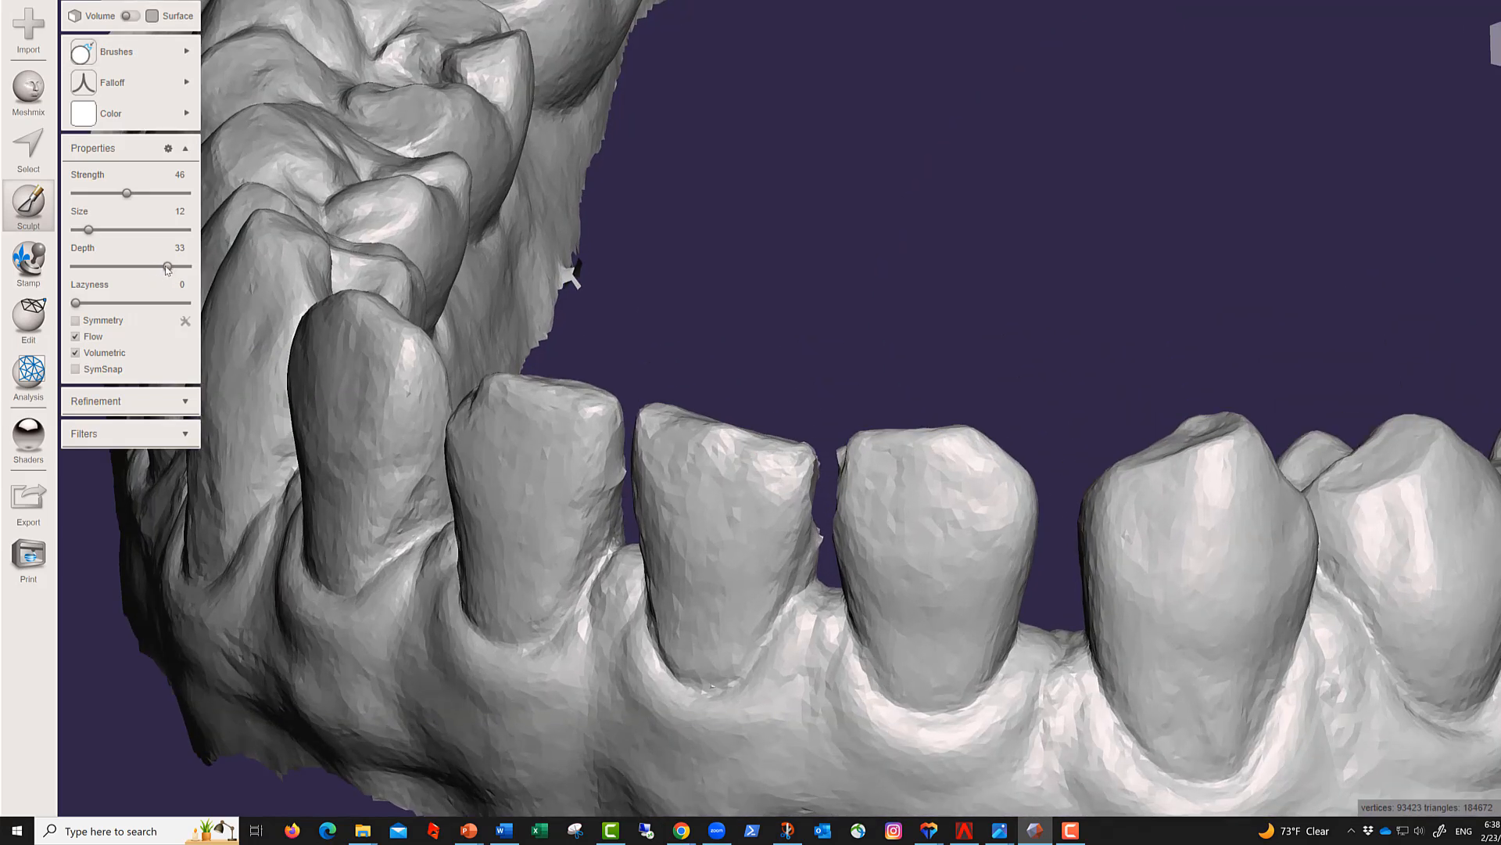
left_click_drag(168, 266, 123, 266)
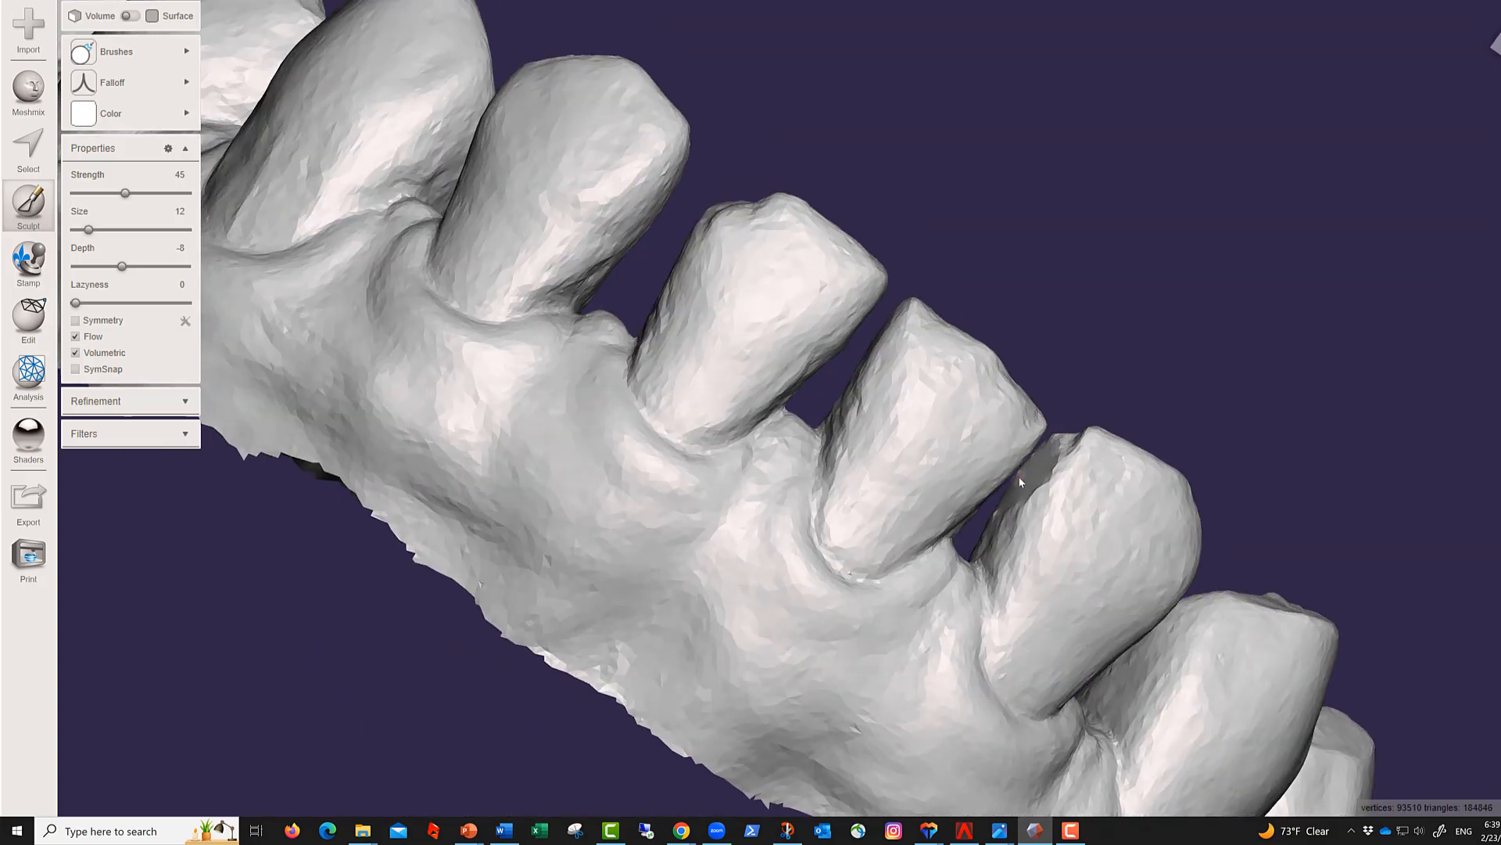
Smooth the inner front-tooth surfaces with Strength 49, Size 22, Depth 10.
left_click(1015, 479)
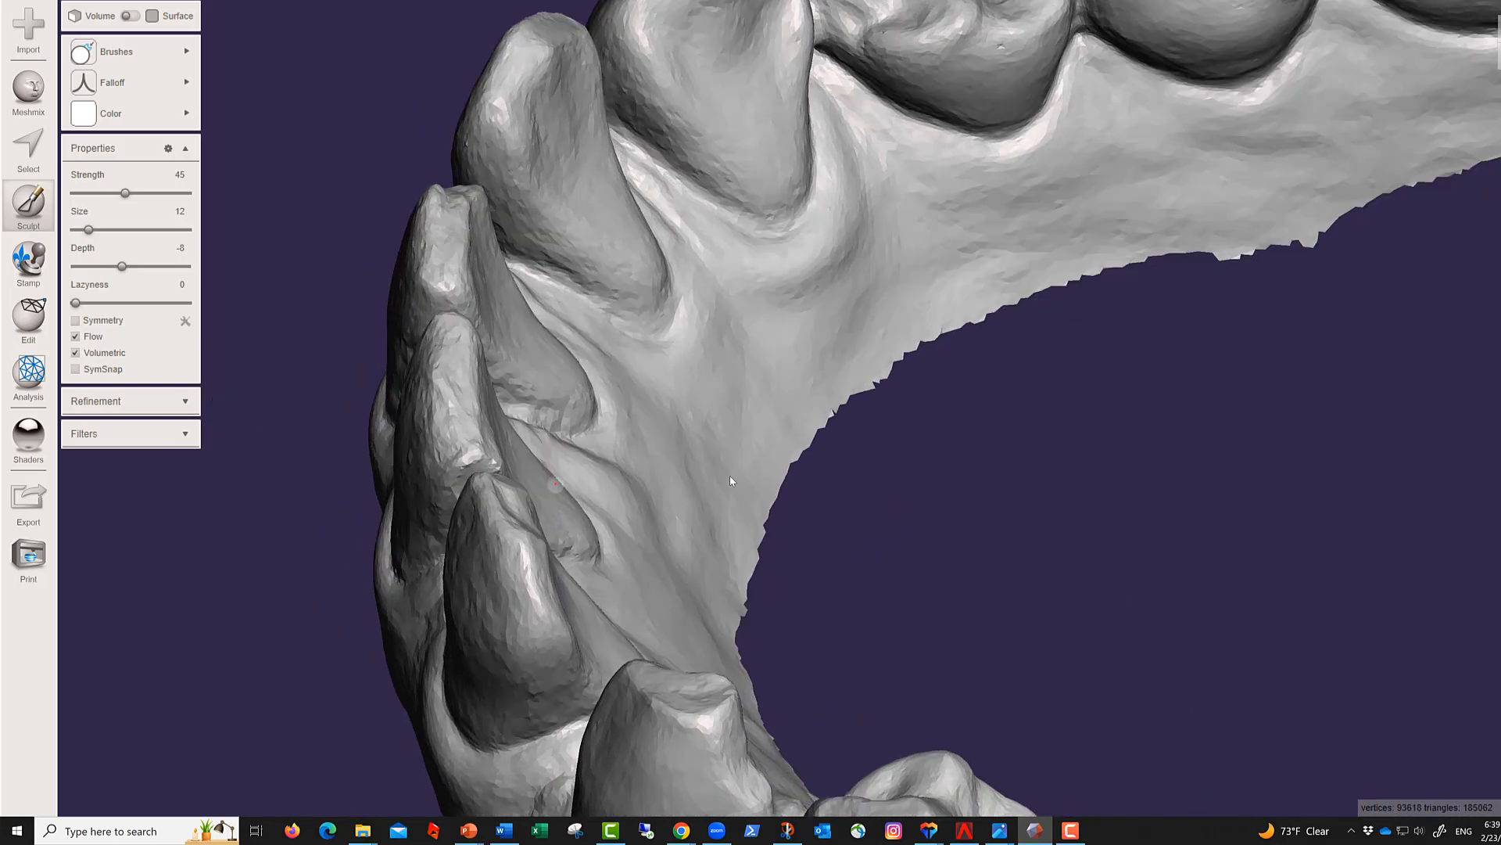
left_click(115, 51)
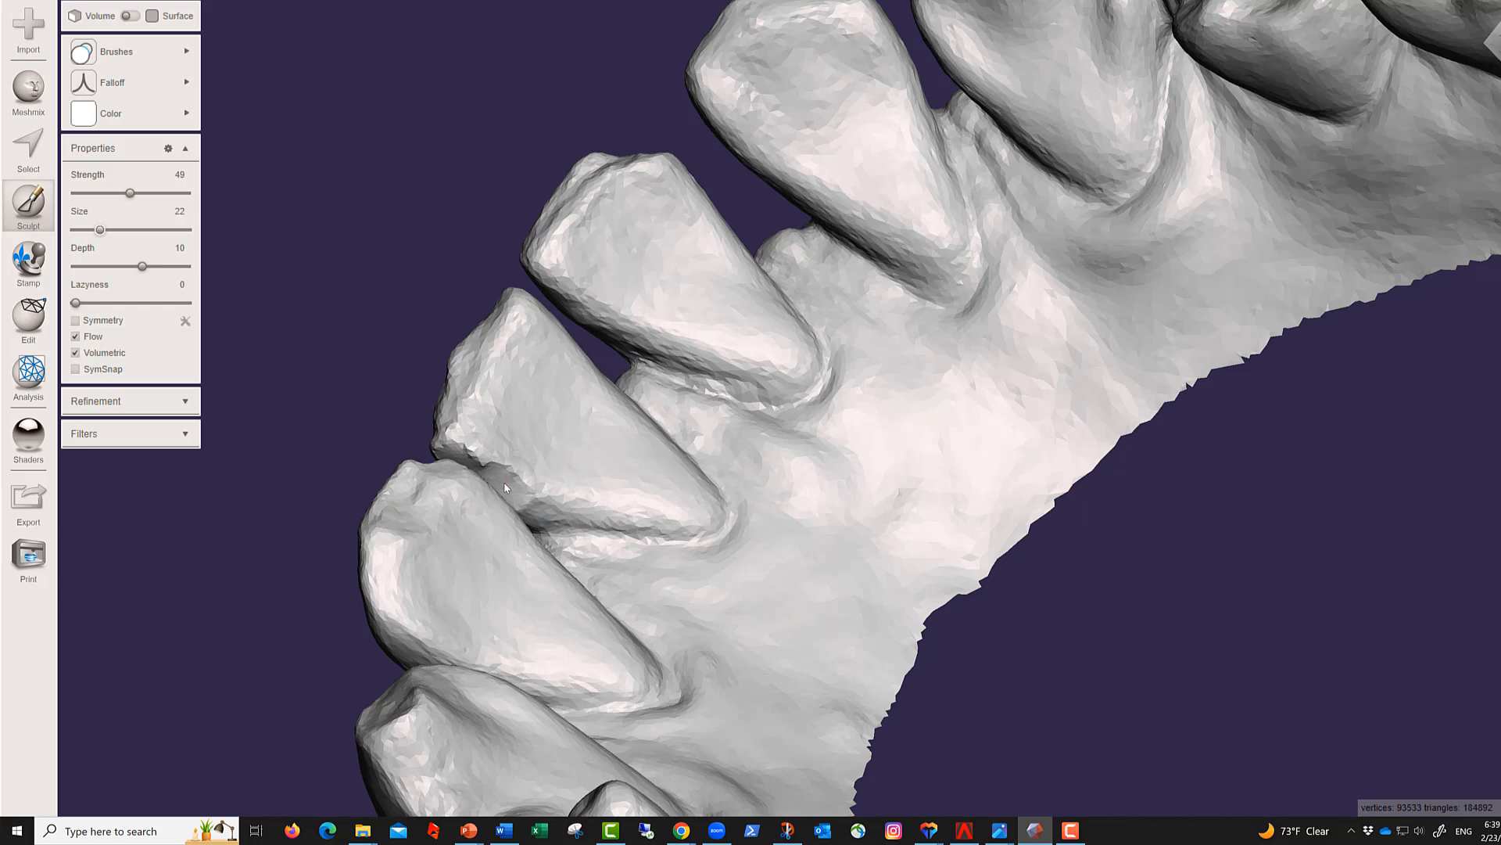
left_click(503, 483)
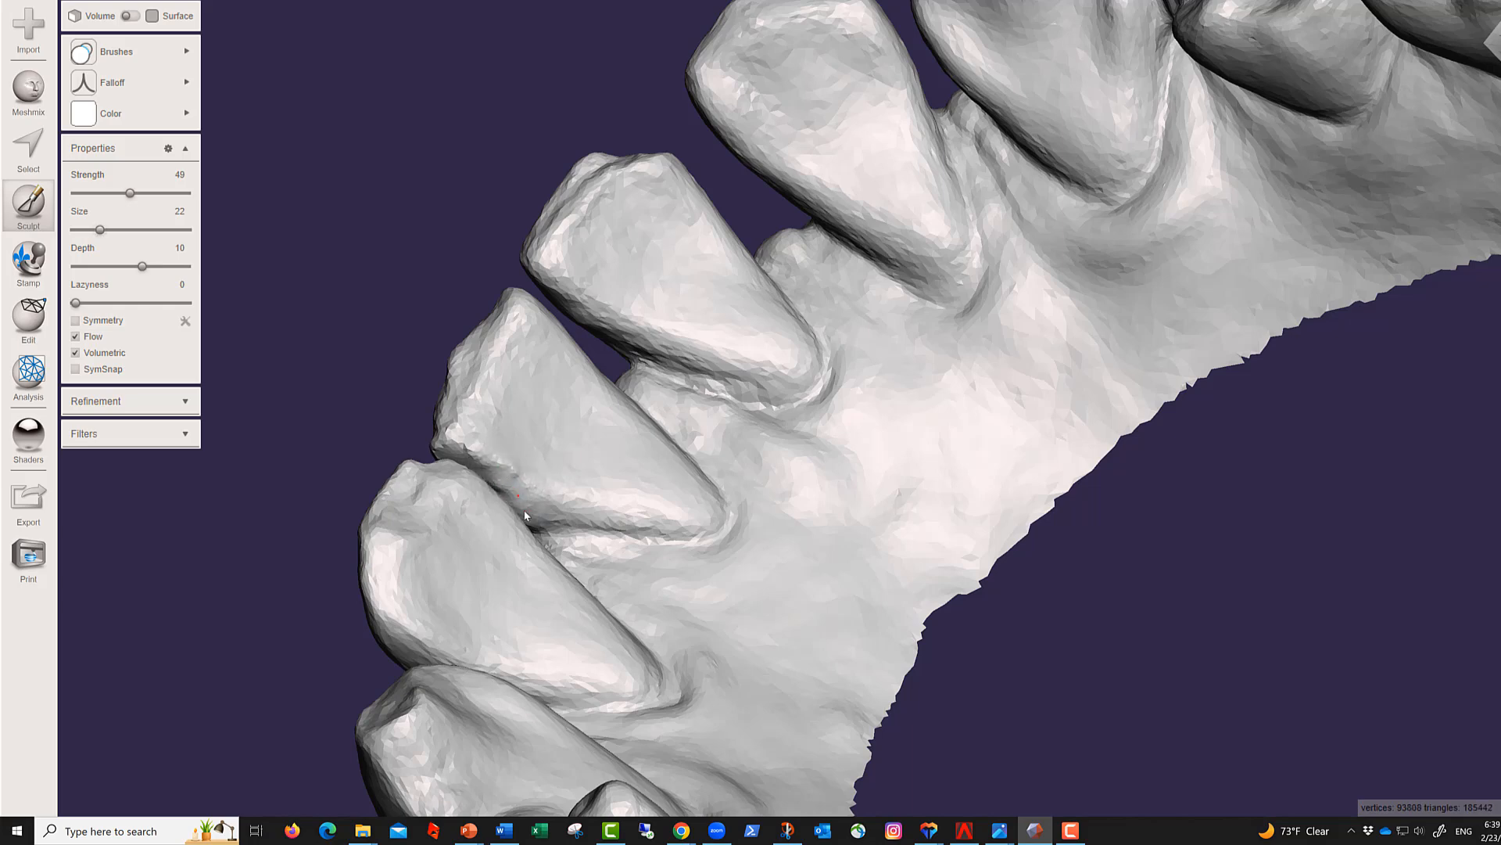
left_click_drag(525, 515, 819, 503)
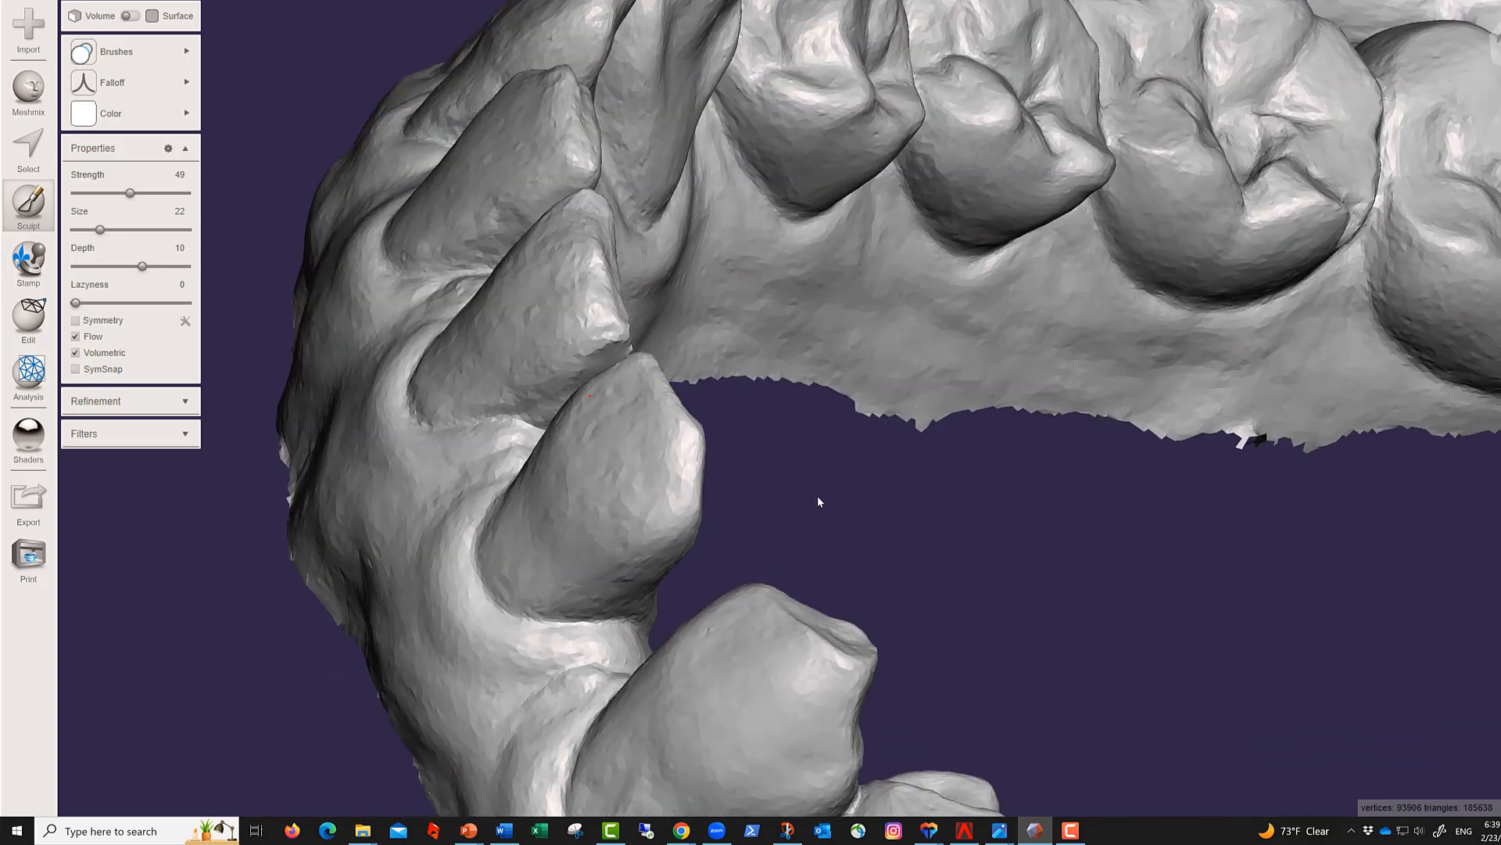